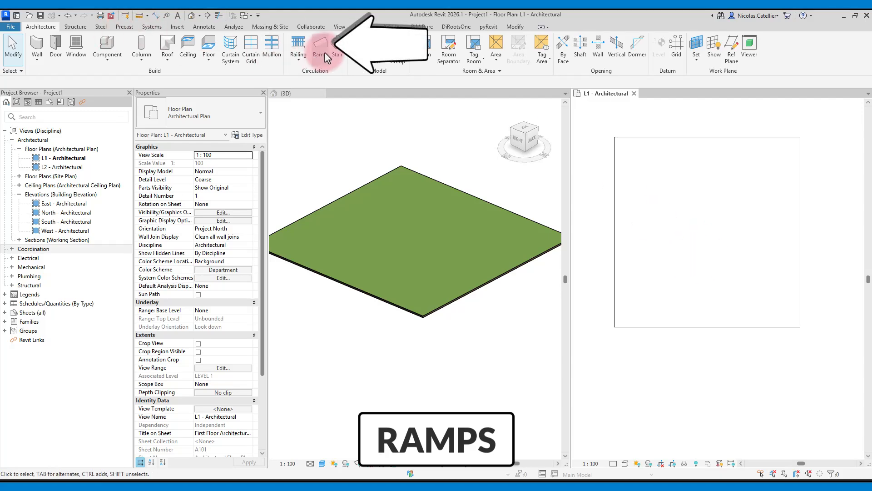
# - Start a ramp and set its type to 9000 maximum incline length and 1:12 maximum slope
pyautogui.click(318, 48)
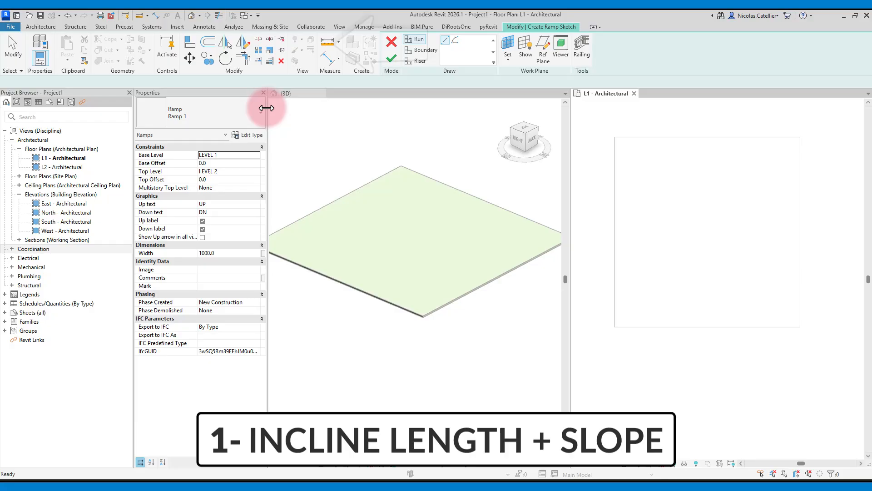
pyautogui.click(248, 135)
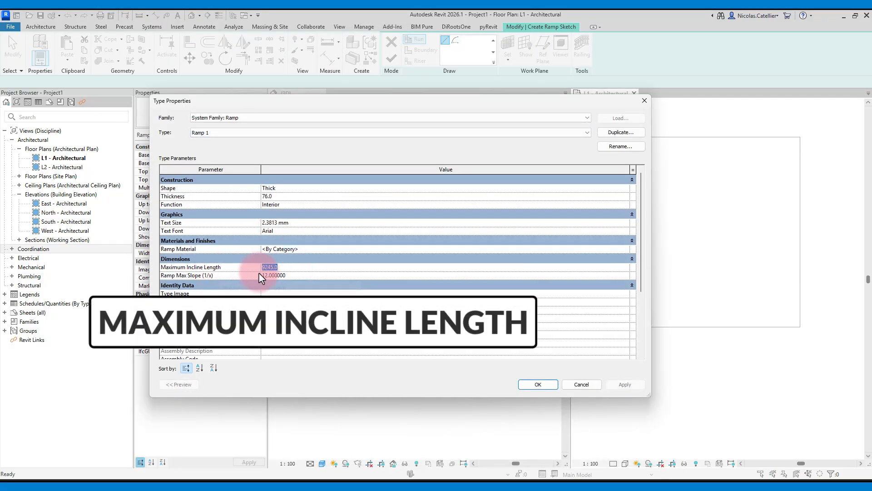
pyautogui.write('9000')
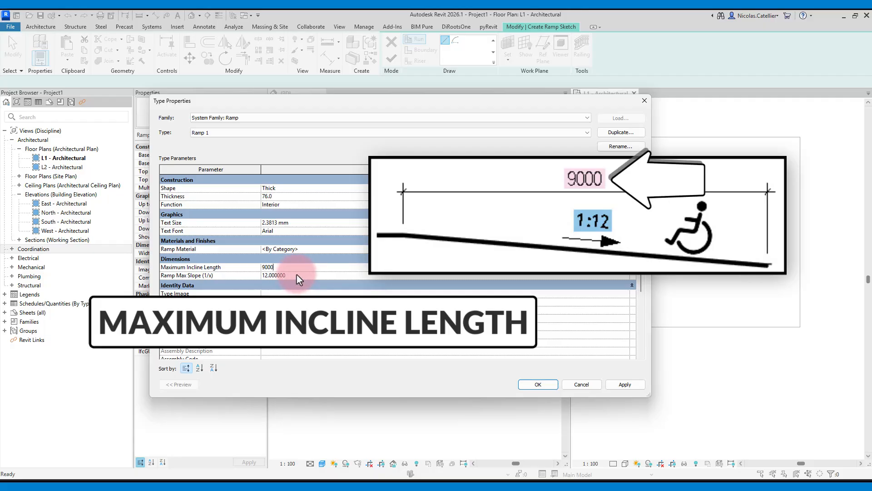
pyautogui.click(298, 276)
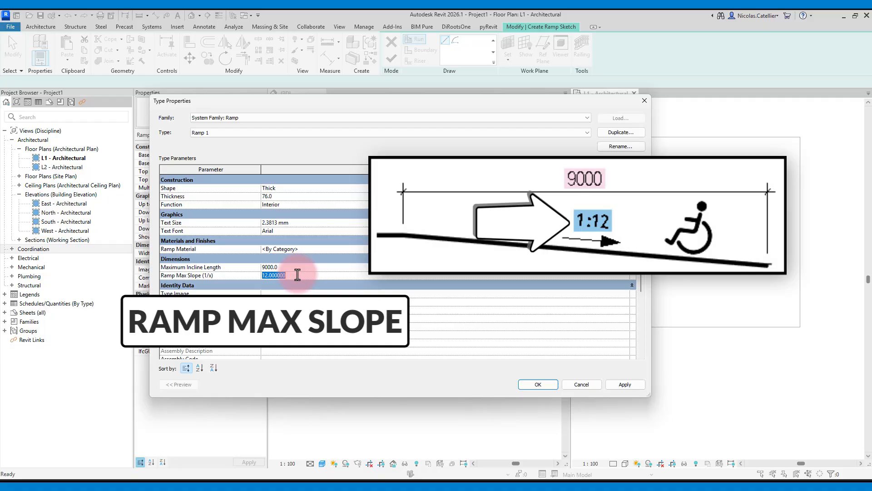
pyautogui.click(536, 384)
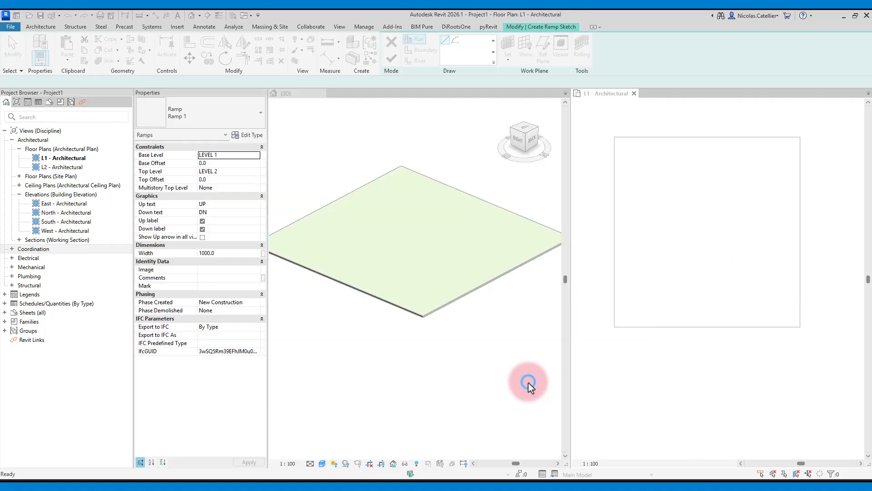
# - Sketch back-and-forth ramp runs joined by landings, with a -300 top offset
pyautogui.click(228, 179)
pyautogui.write('-300')
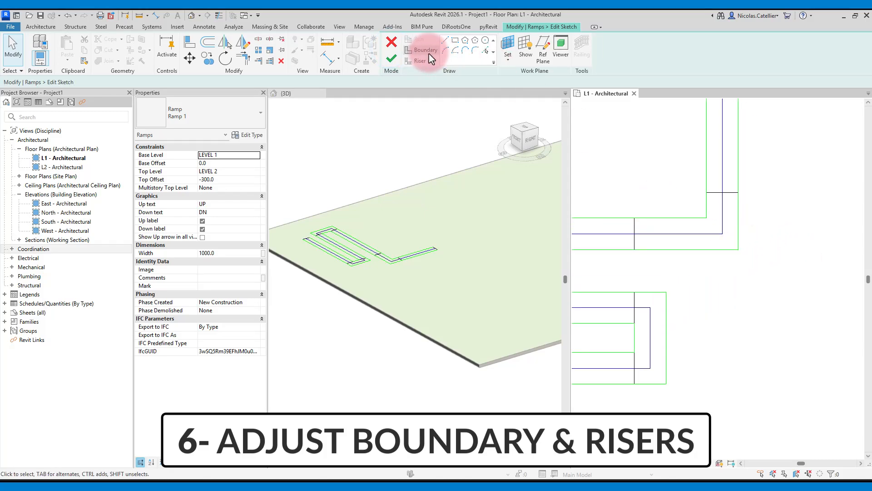
# - Draw an arc boundary for the rounded corner landing and angle the last run's boundary
pyautogui.click(425, 50)
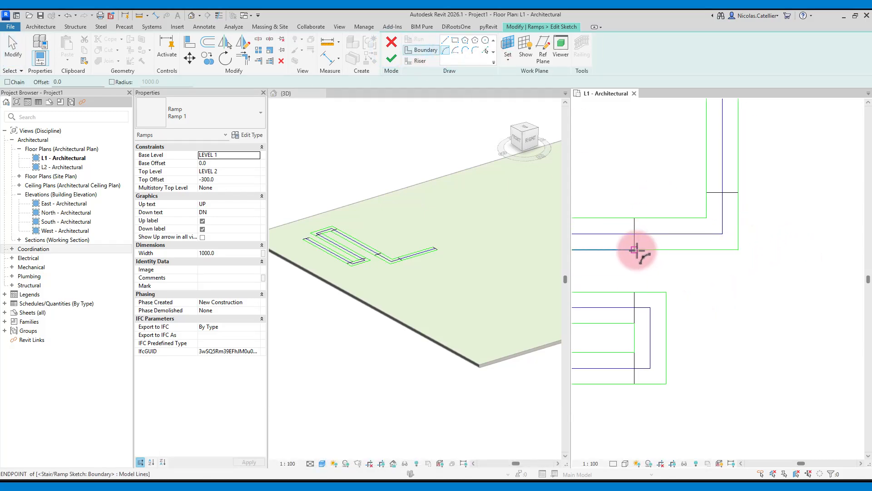
pyautogui.click(637, 249)
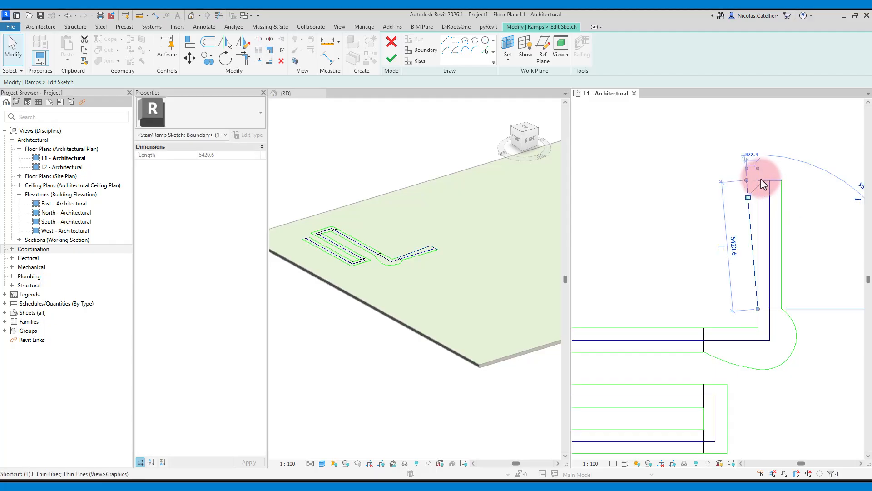
pyautogui.click(392, 43)
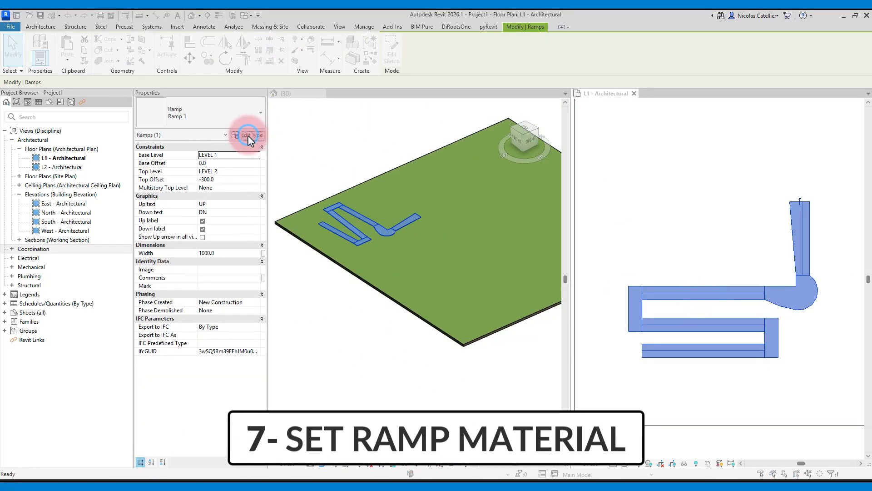
# - Set the ramp type's material to Concrete, Precast
pyautogui.click(248, 134)
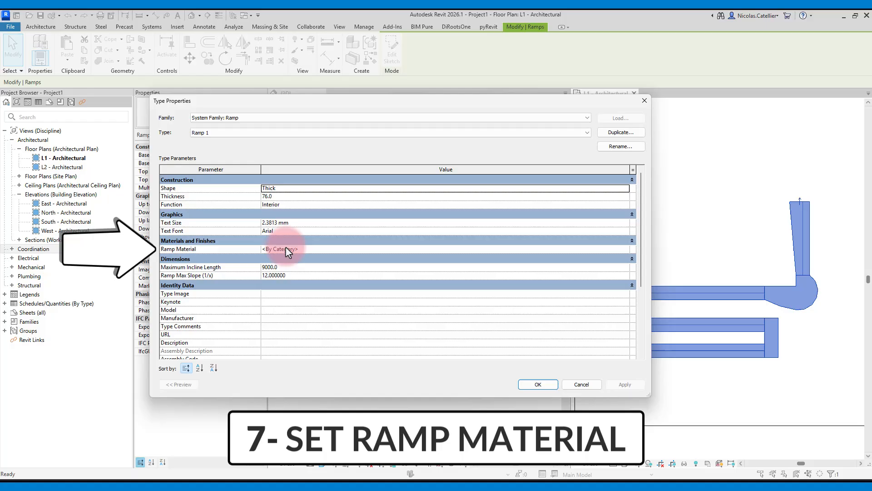
pyautogui.click(298, 249)
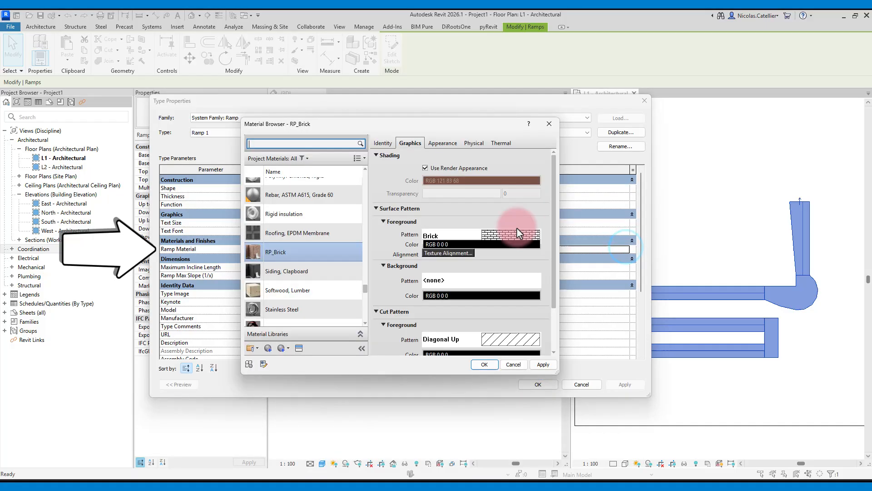
pyautogui.write('concrete')
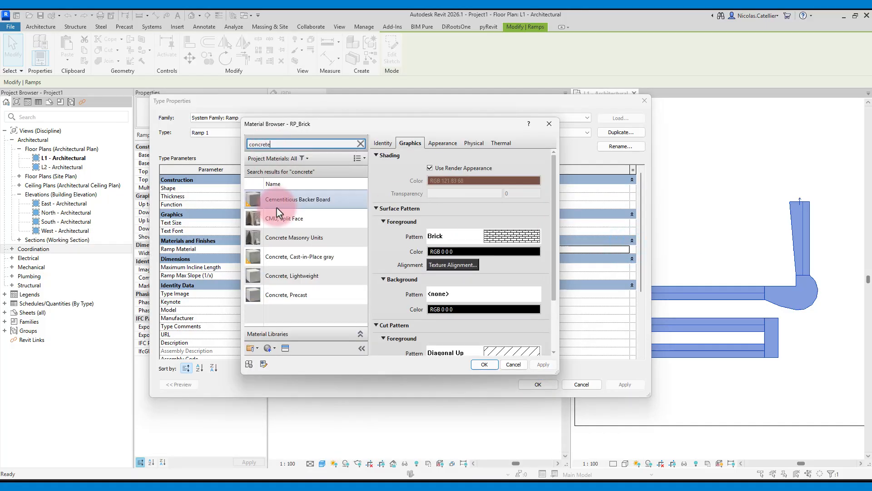
pyautogui.click(537, 384)
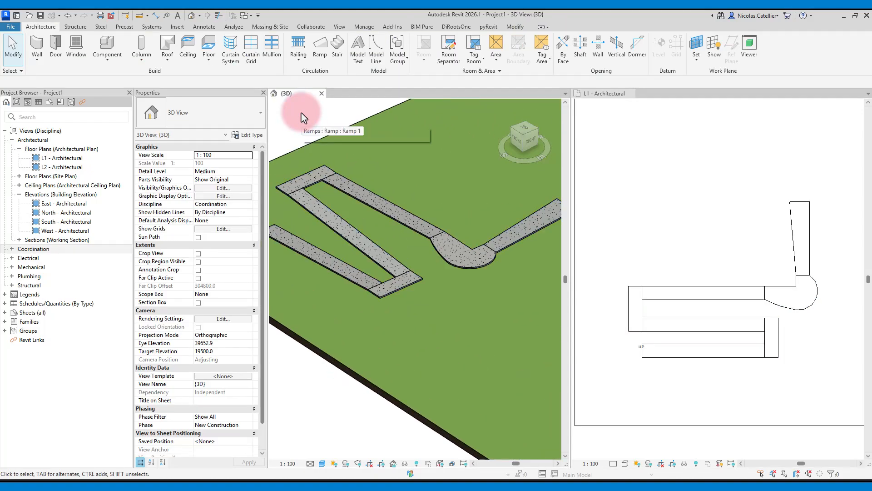
# - Preview a solid ramp shape, then set the shape back to Thick with 150 thickness
pyautogui.click(389, 217)
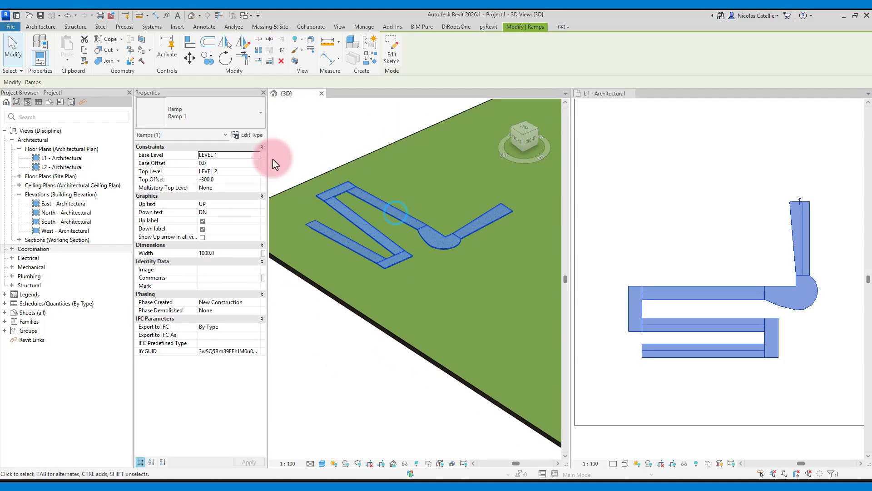
pyautogui.click(248, 135)
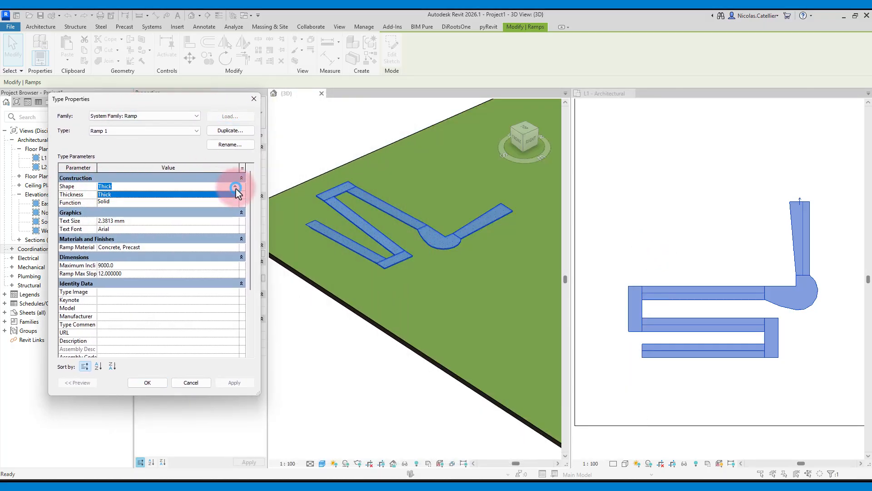
pyautogui.click(235, 186)
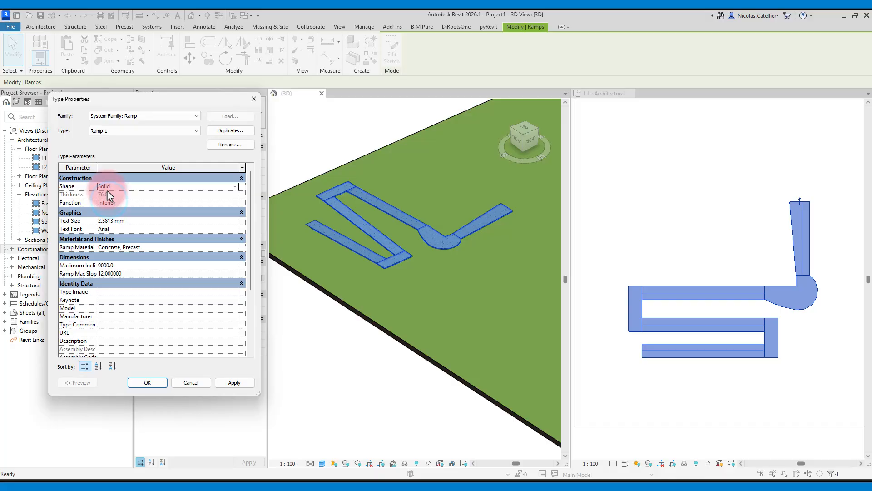
pyautogui.click(146, 382)
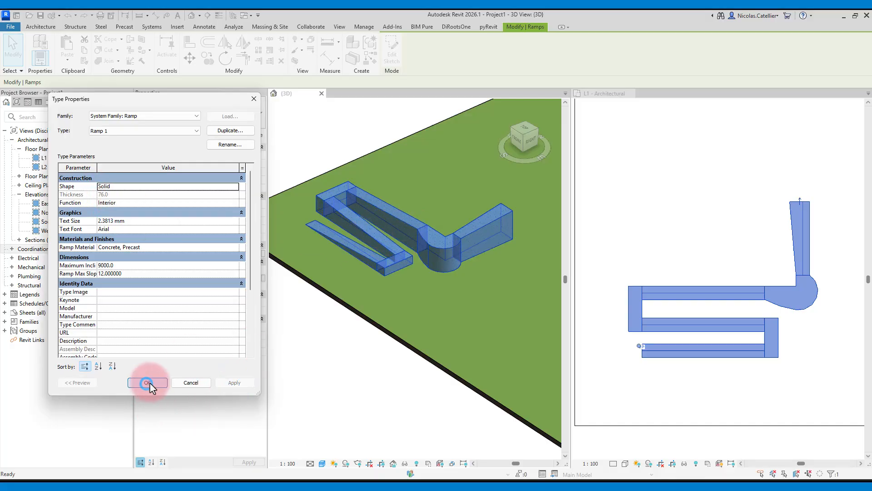
pyautogui.click(146, 382)
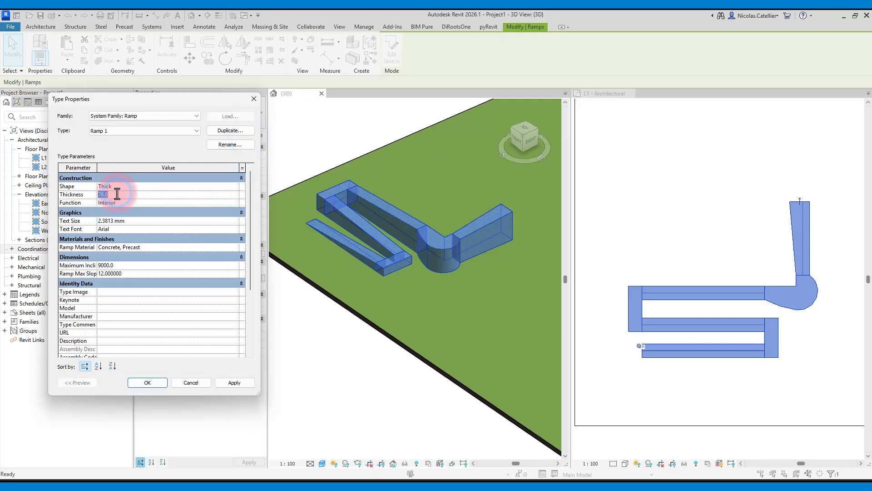
pyautogui.write('150')
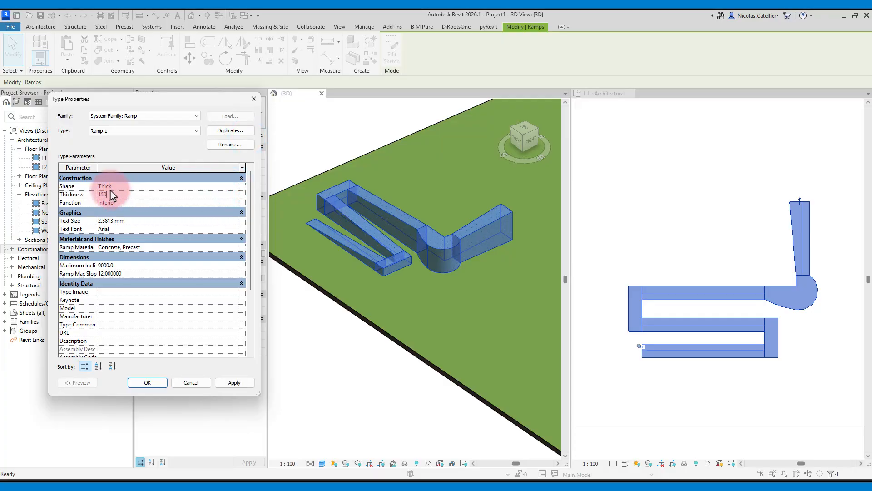
pyautogui.click(147, 382)
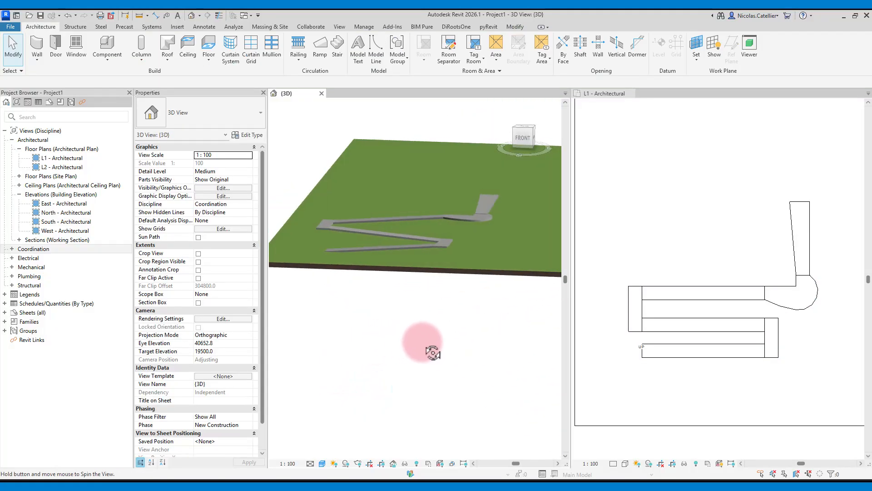
# - Add Handrail - Rectangular railings along the ramp runs from its sketch
pyautogui.click(412, 260)
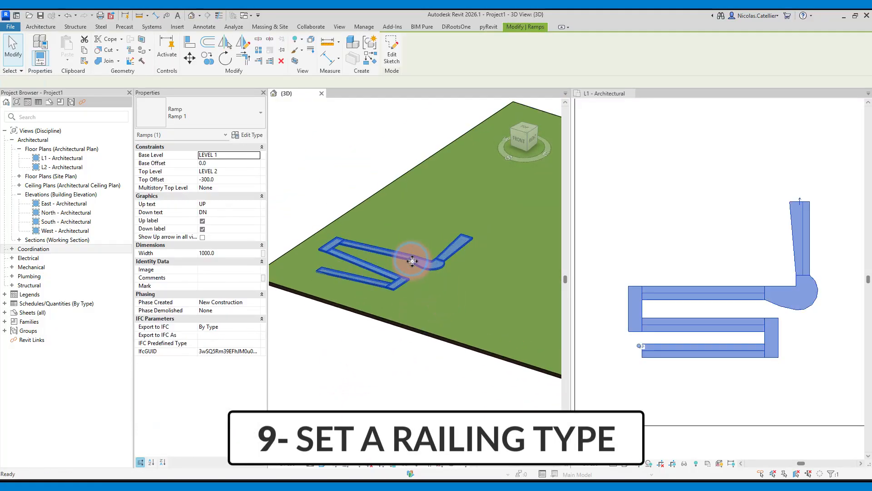
pyautogui.click(581, 49)
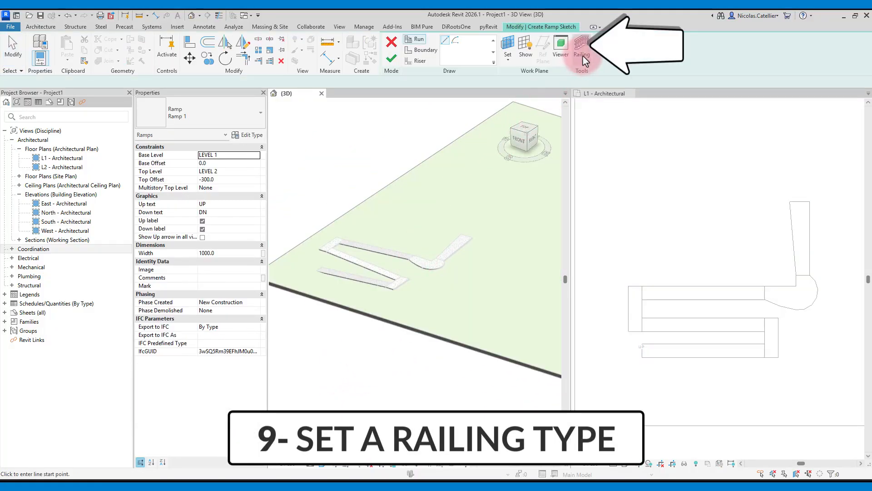
pyautogui.click(580, 47)
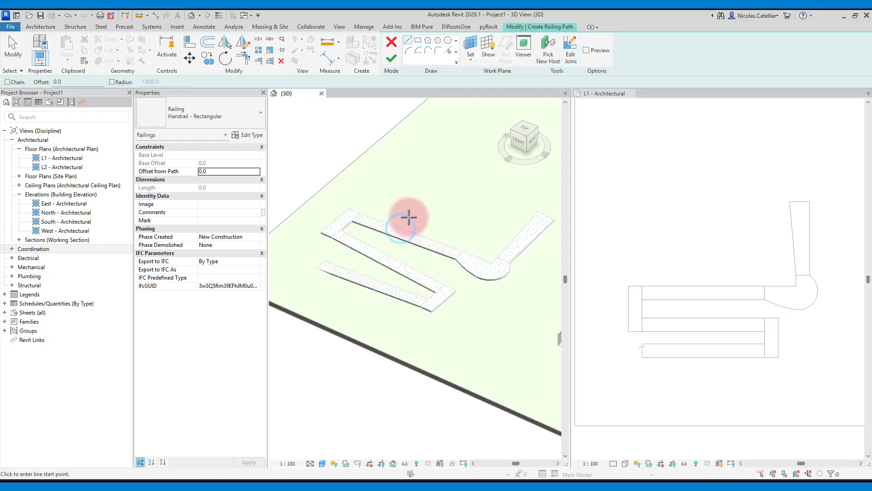
pyautogui.moveTo(367, 217)
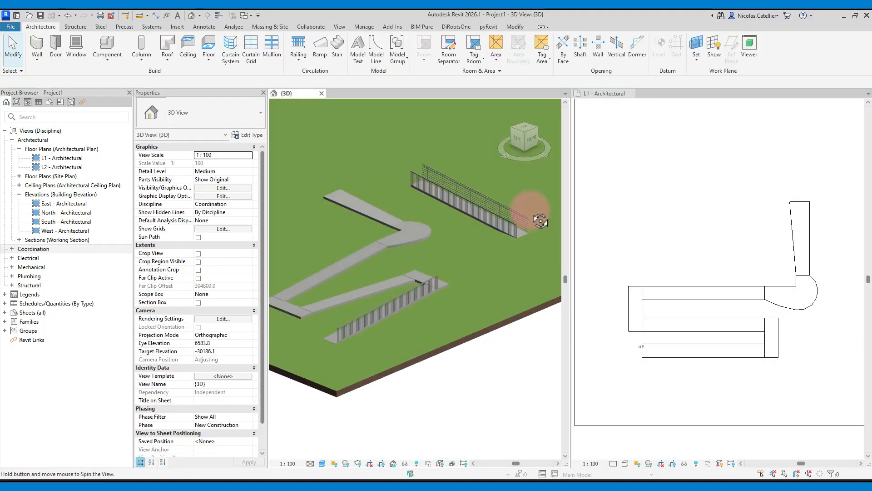
pyautogui.click(208, 46)
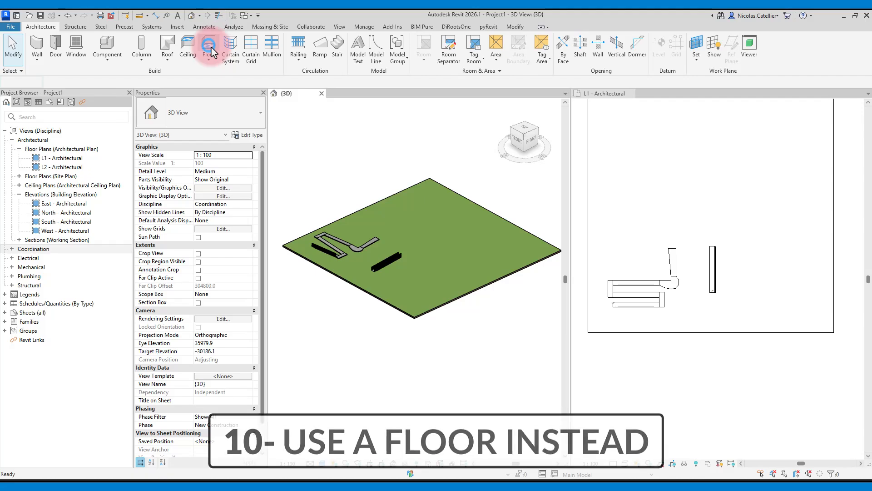
# - Draw a rectangular LW Concrete 3" on Composite Metal Deck 2" floor in the Level 1 plan
pyautogui.click(208, 47)
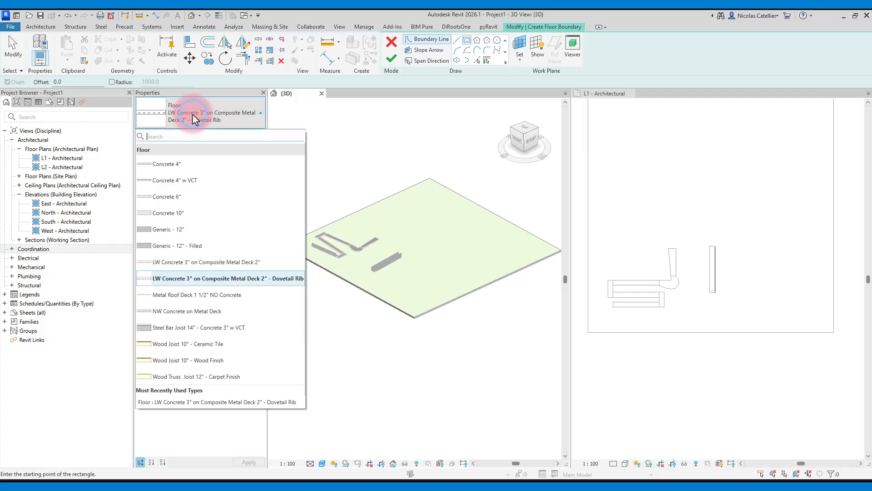
pyautogui.click(227, 278)
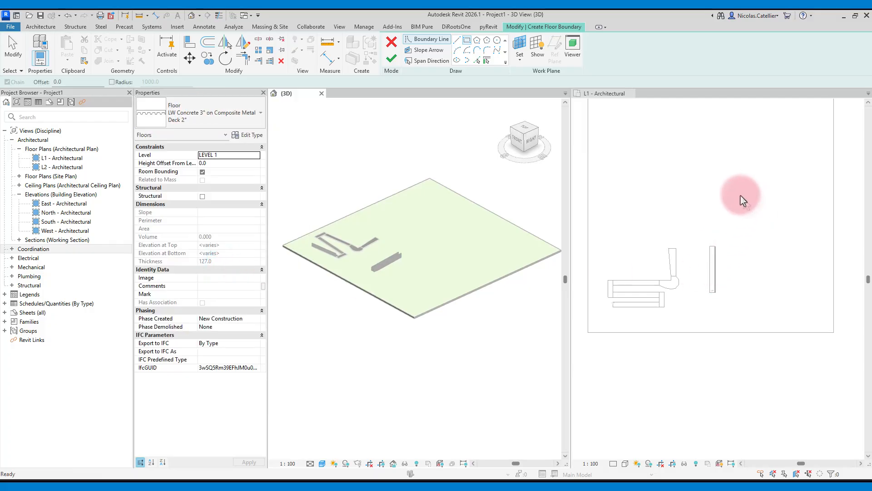
pyautogui.click(738, 213)
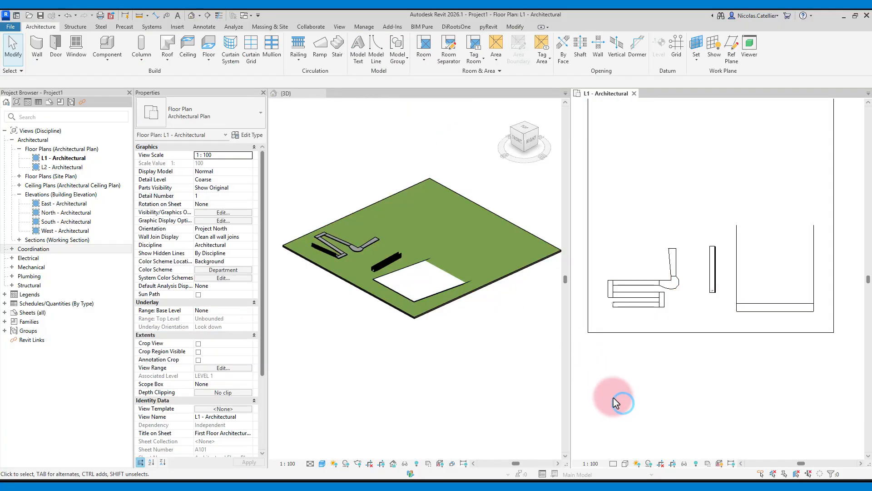
pyautogui.click(423, 272)
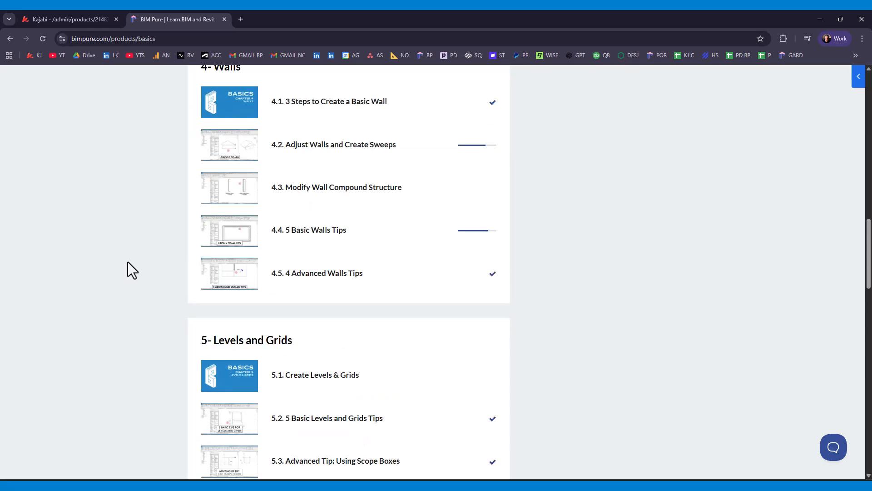
# - Open the 8.2. 10 Roof Tips lesson from the BASICS chapter list and start its video
pyautogui.scroll(-3)
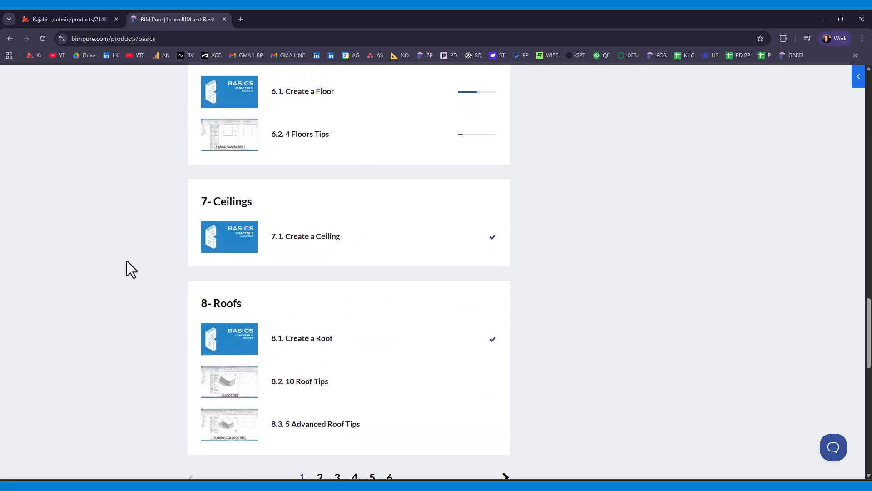
pyautogui.click(299, 381)
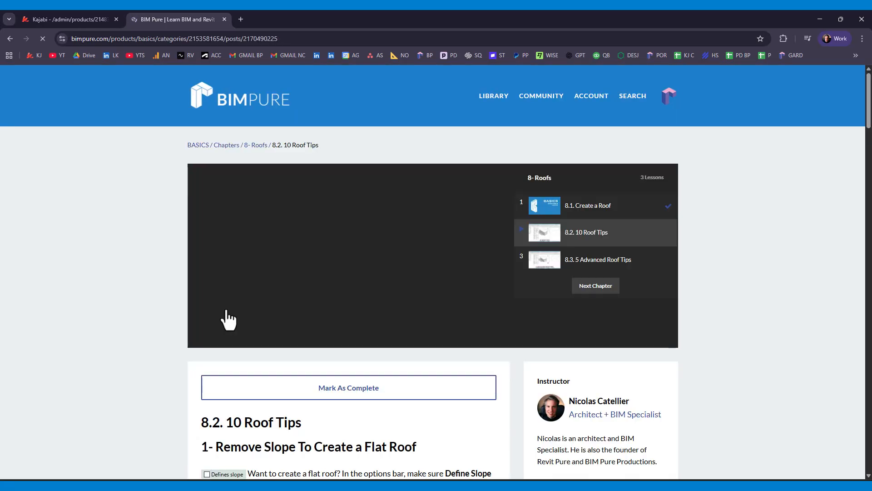
pyautogui.scroll(-3)
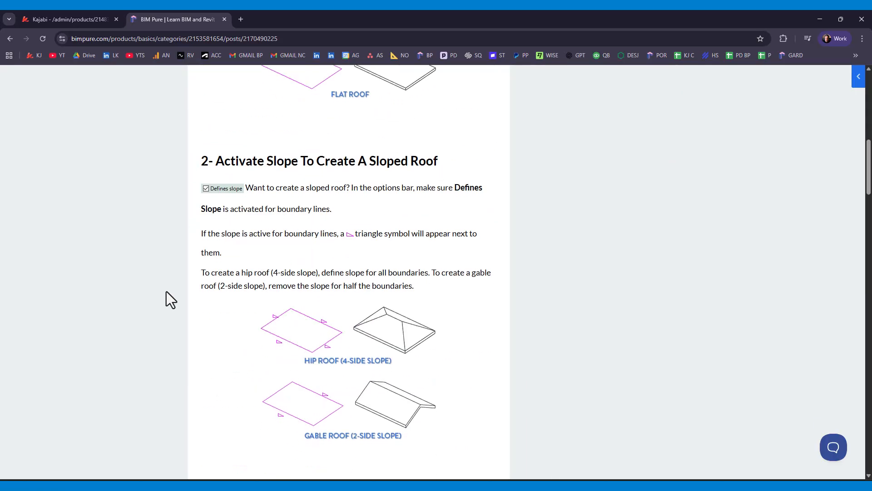
pyautogui.scroll(3)
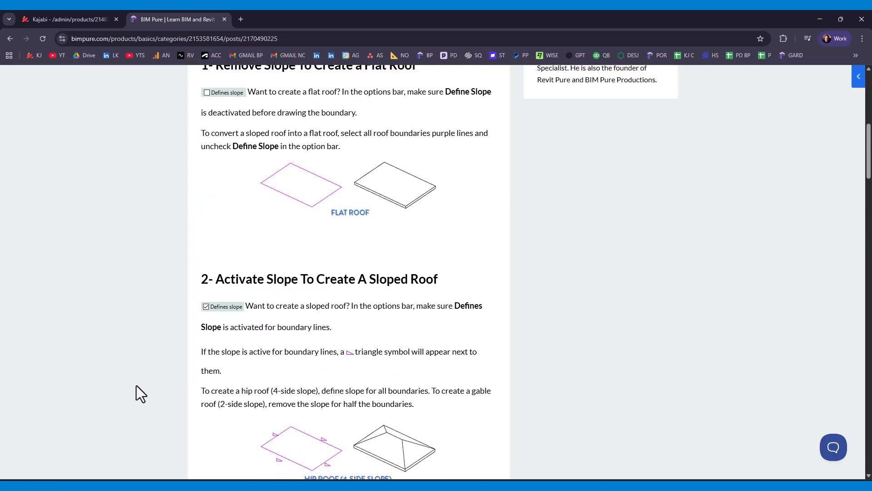
pyautogui.scroll(3)
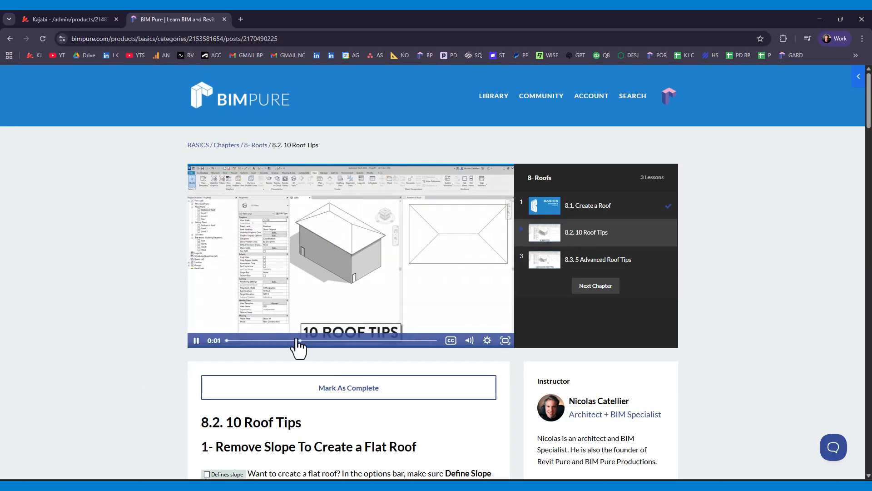
pyautogui.click(451, 340)
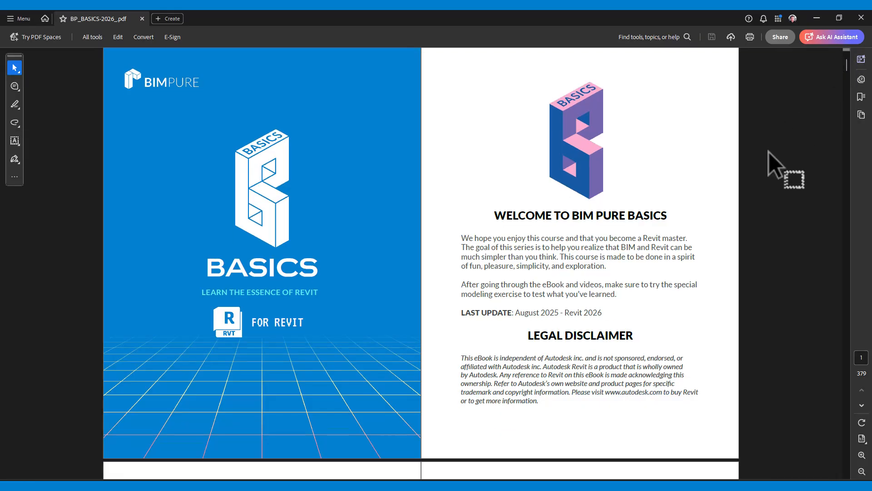
# - Scroll the BIM Pure BASICS eBook down to the Curtain Walls pages 101–102
pyautogui.scroll(-3)
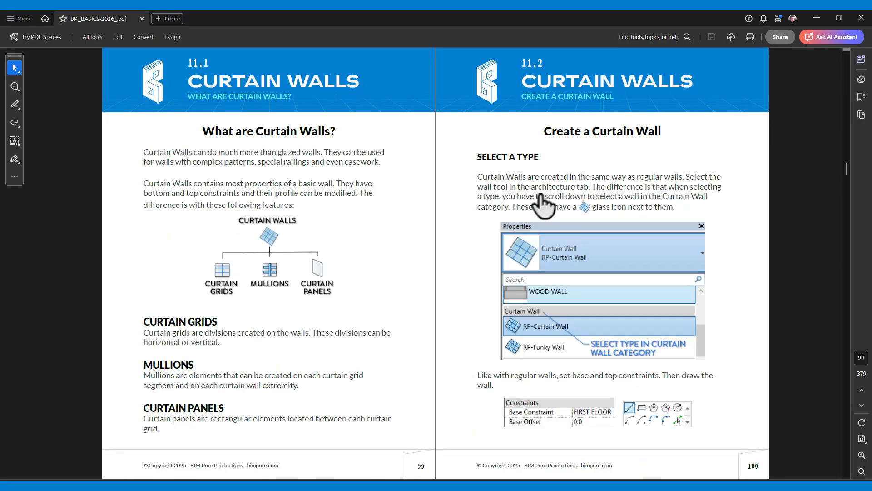
pyautogui.scroll(-3)
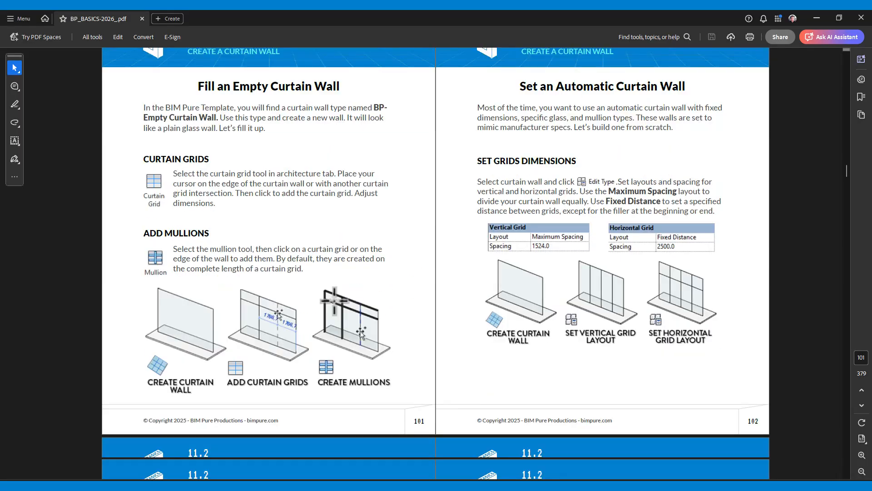
pyautogui.scroll(-3)
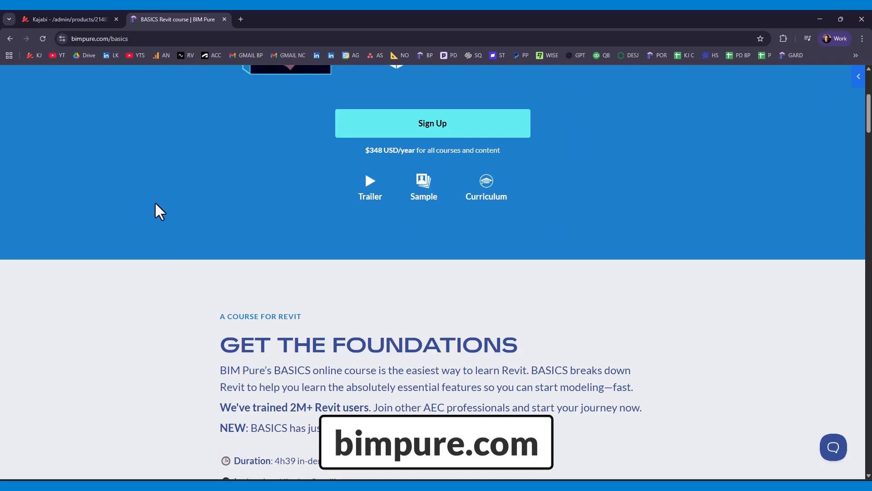
# - Scroll the BIM Pure BASICS course page down to the 'Included in BASICS' list
pyautogui.scroll(-3)
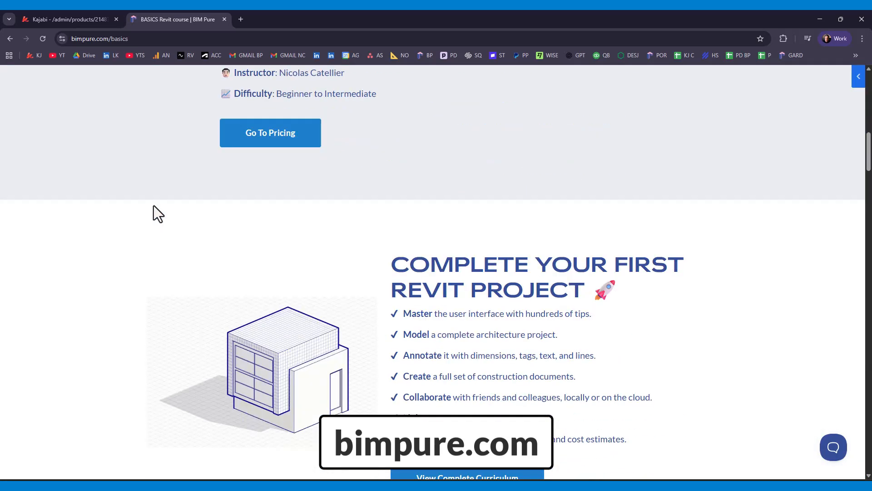
pyautogui.scroll(-3)
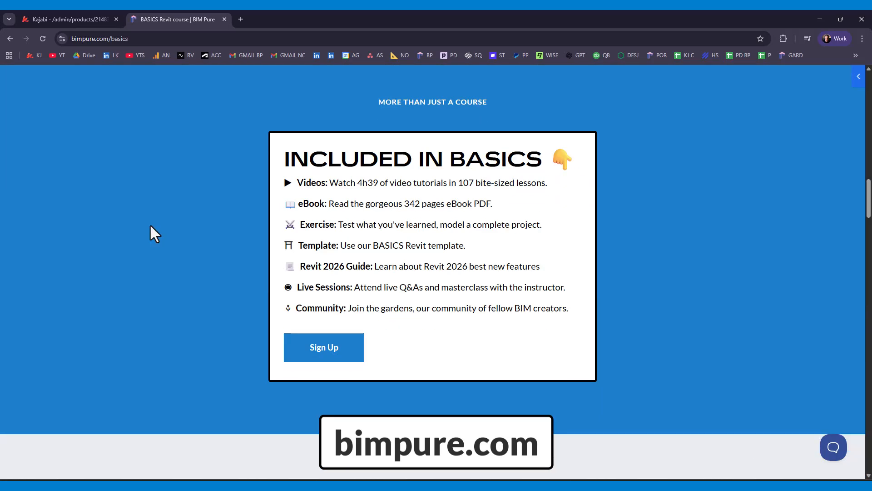